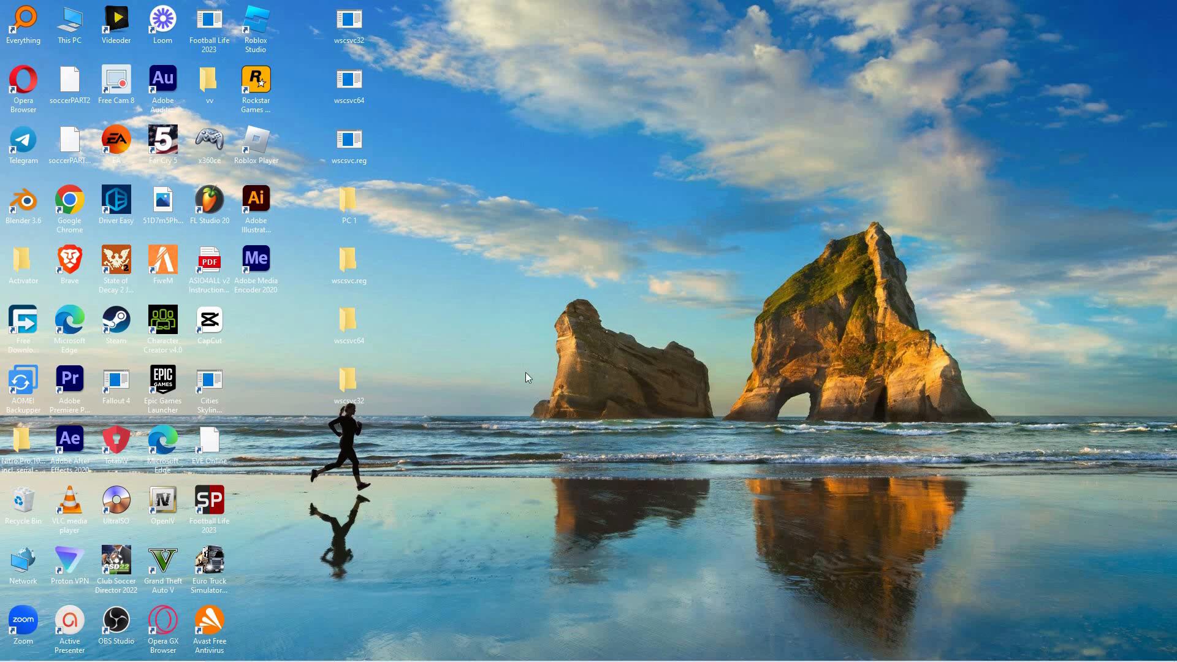
pyautogui.moveTo(531, 376)
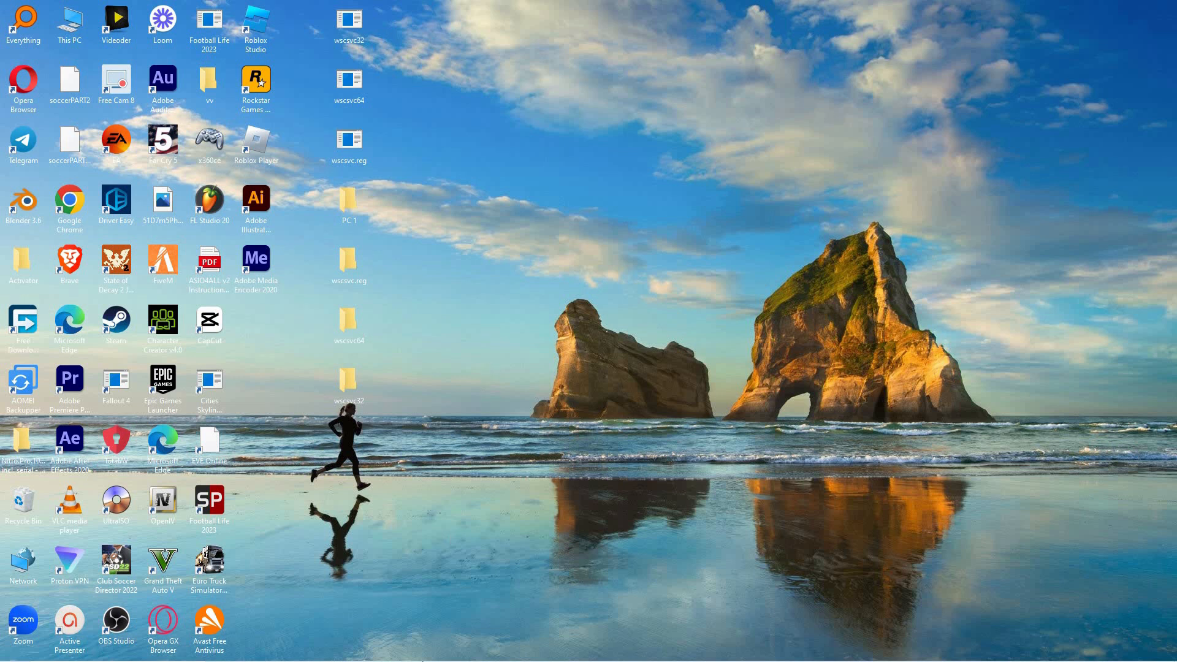
pyautogui.moveTo(401, 649)
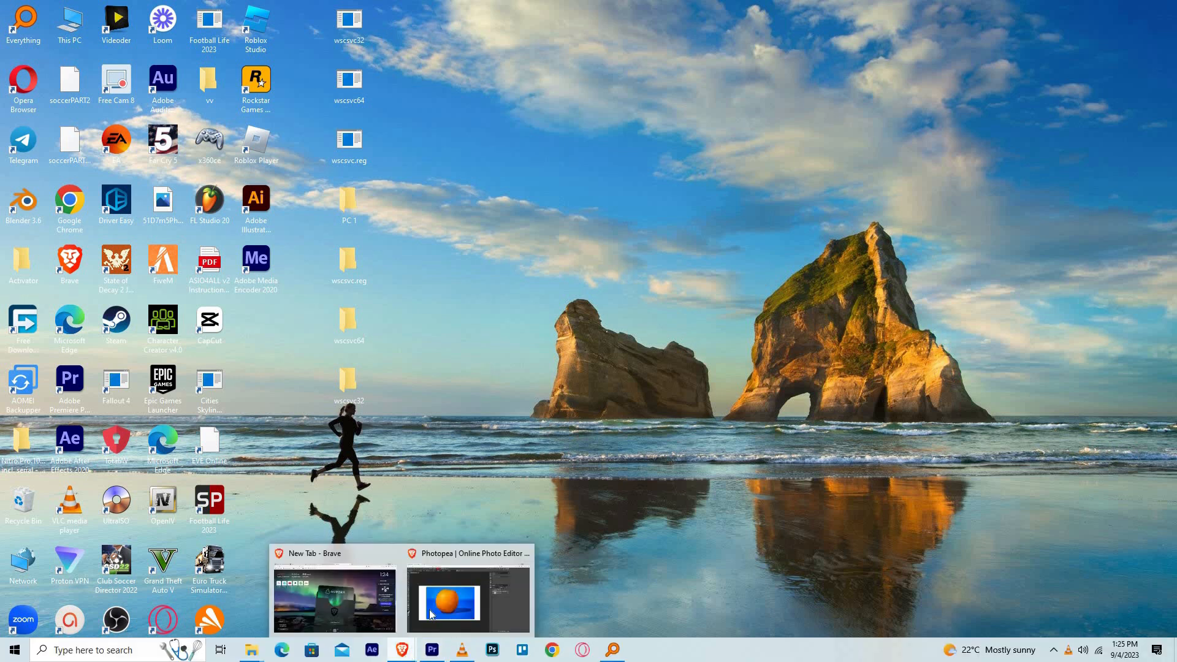
# - Bring the Photopea browser window with the orange photo project to the front
pyautogui.click(467, 597)
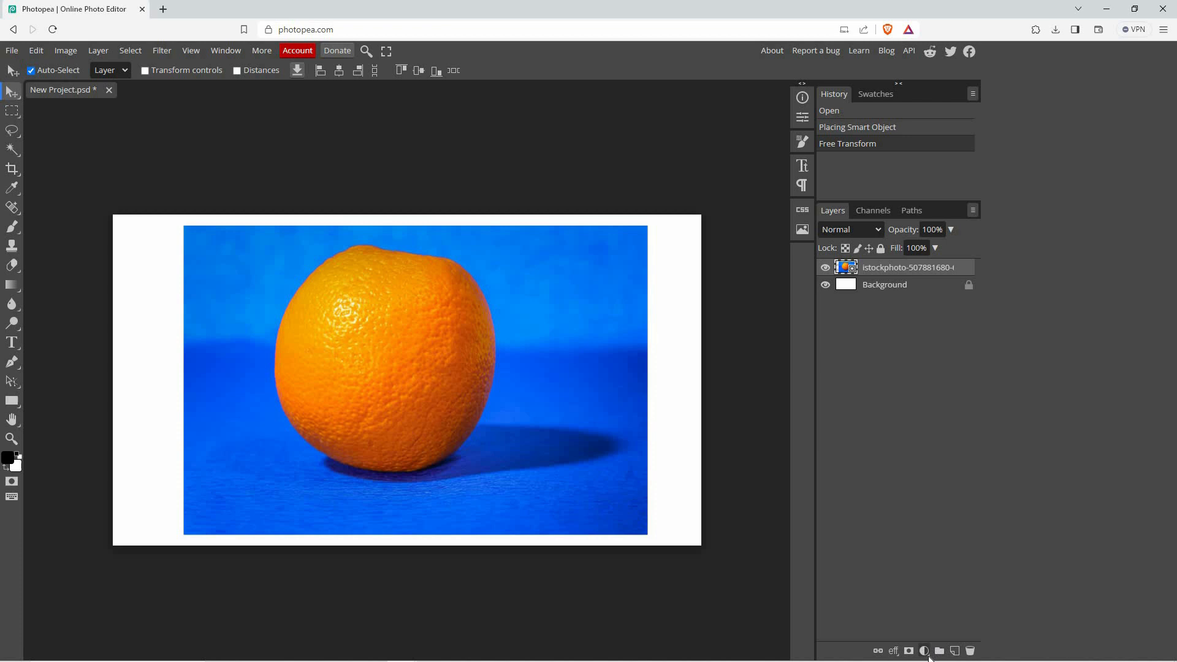
# - Add a Hue/Saturation adjustment layer above the orange photo
pyautogui.click(924, 651)
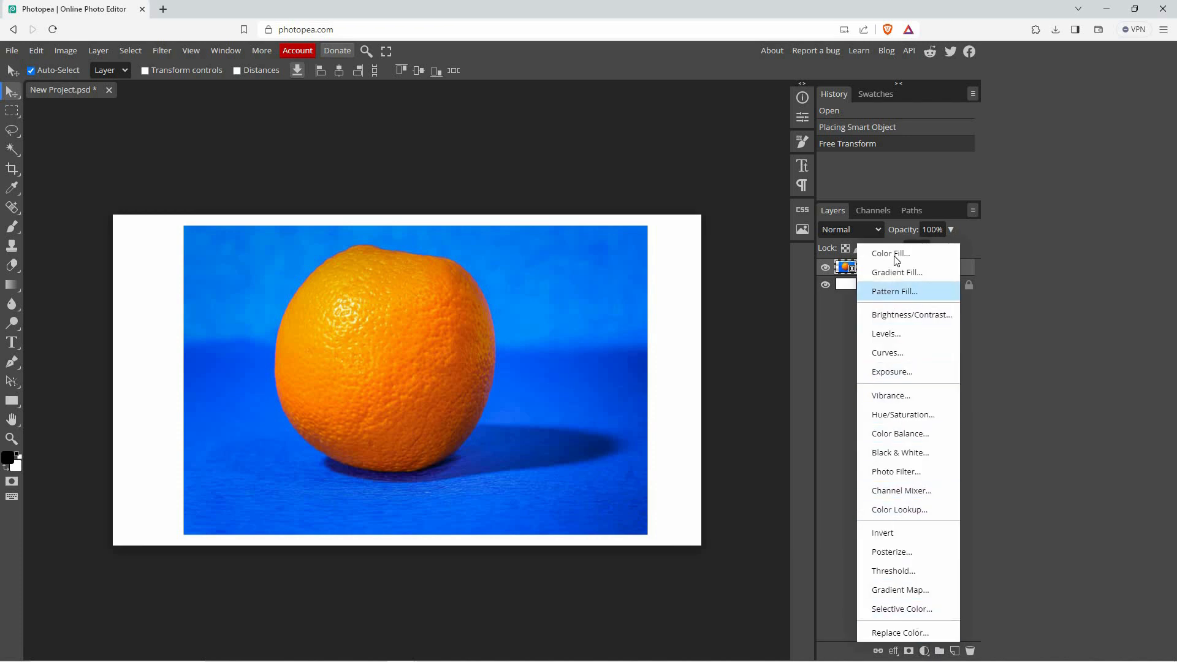
pyautogui.moveTo(891, 414)
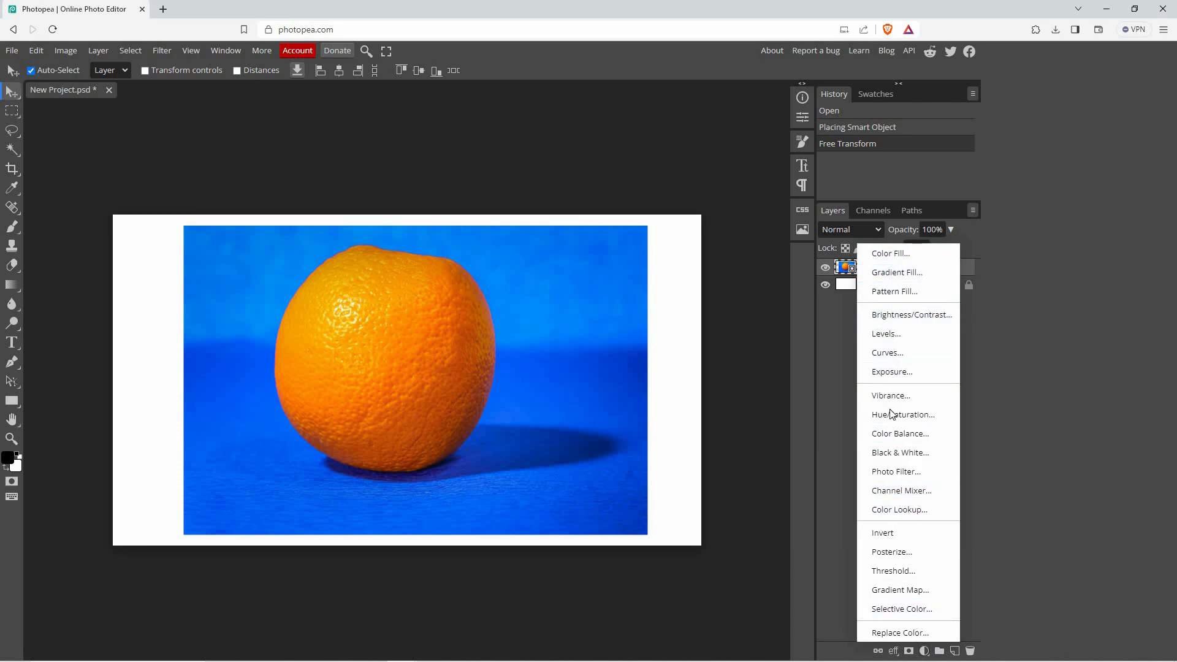
pyautogui.click(899, 452)
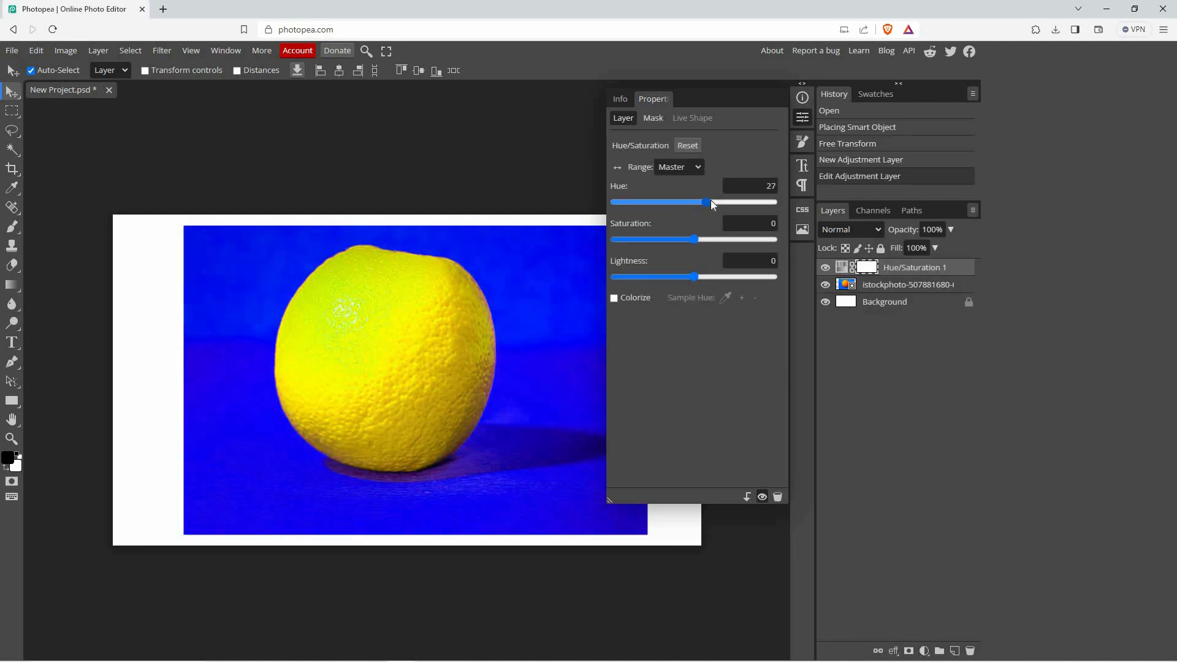
# - Set the Hue/Saturation layer to hue 44, saturation 22, lightness -1 for a green-yellow fruit on purple
pyautogui.moveTo(704, 203); pyautogui.dragTo(713, 202)
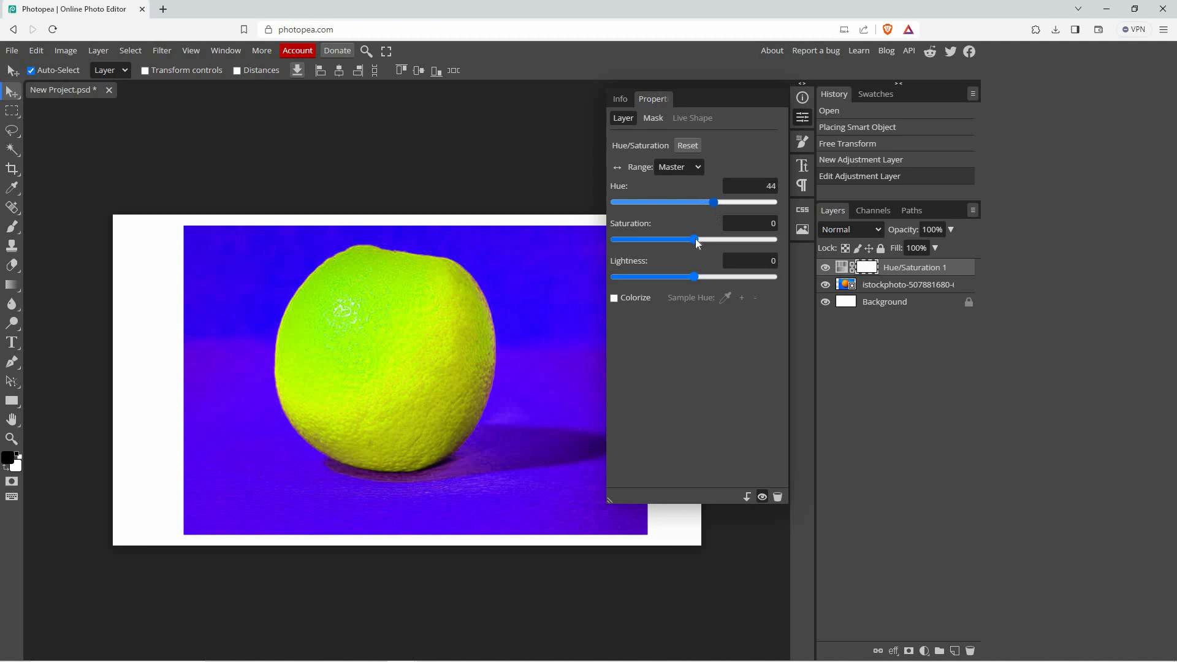
pyautogui.moveTo(693, 239); pyautogui.dragTo(719, 239)
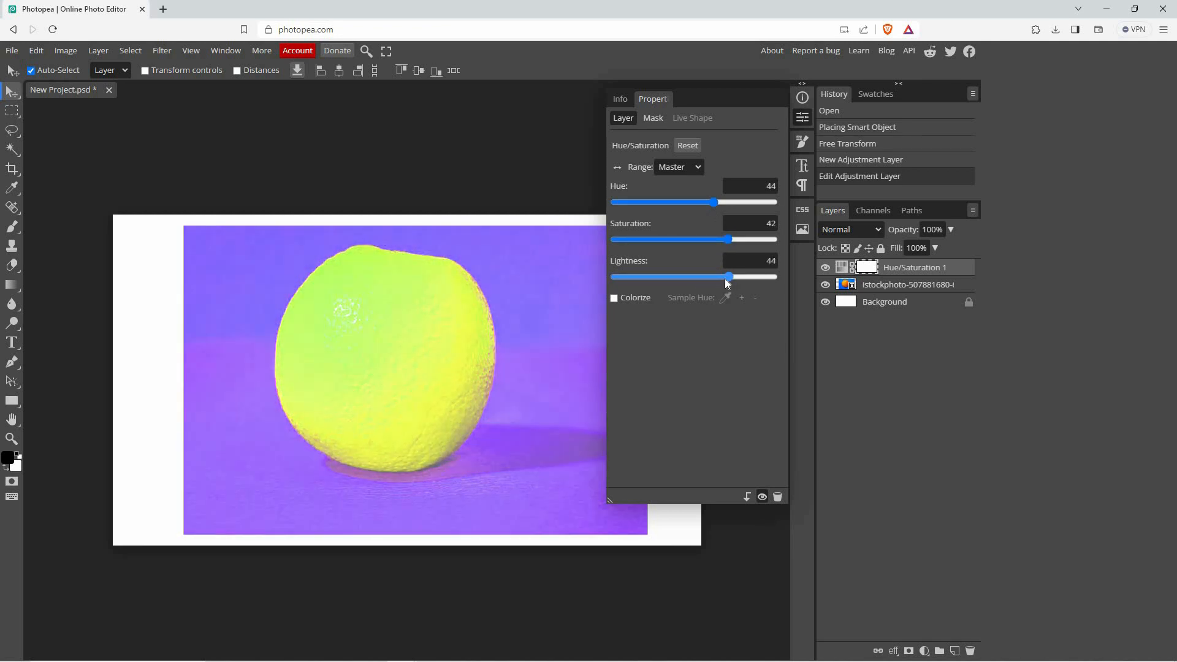
pyautogui.moveTo(728, 277); pyautogui.dragTo(714, 277)
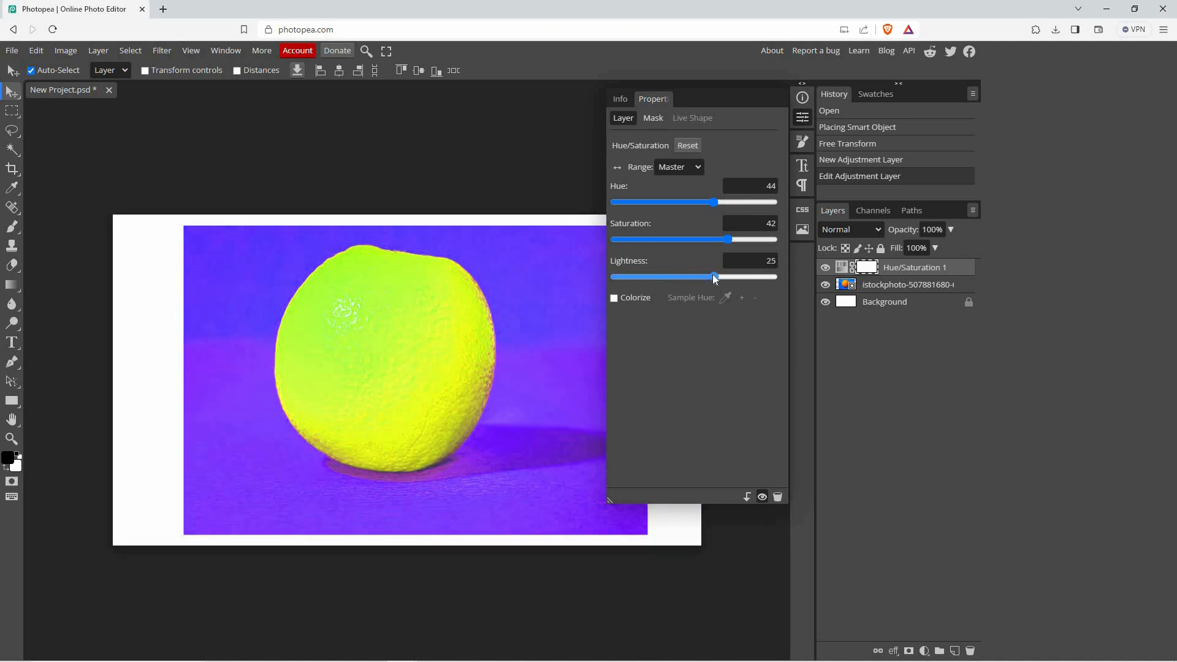
pyautogui.moveTo(731, 239); pyautogui.dragTo(660, 239)
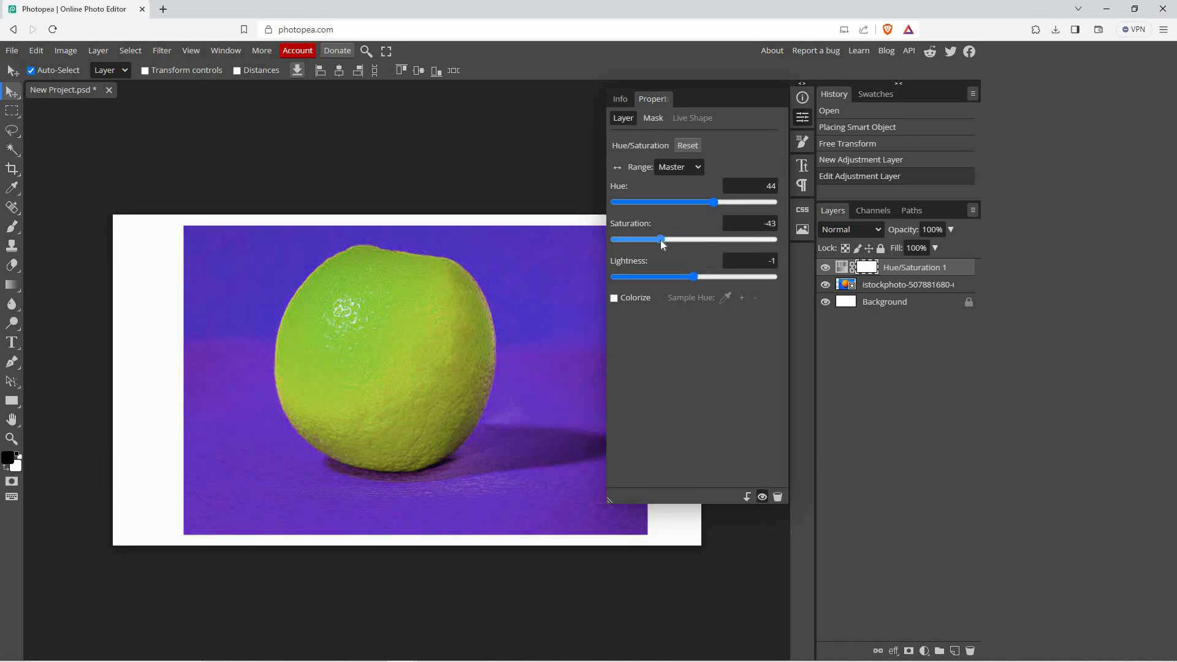
pyautogui.moveTo(661, 239); pyautogui.dragTo(711, 239)
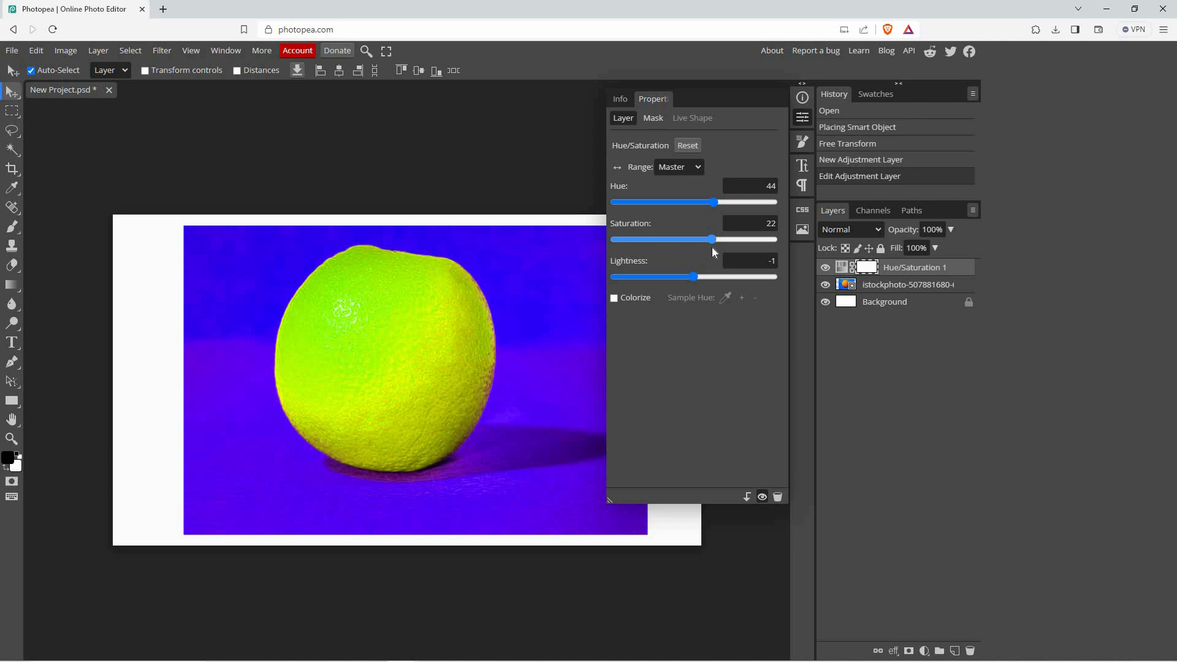